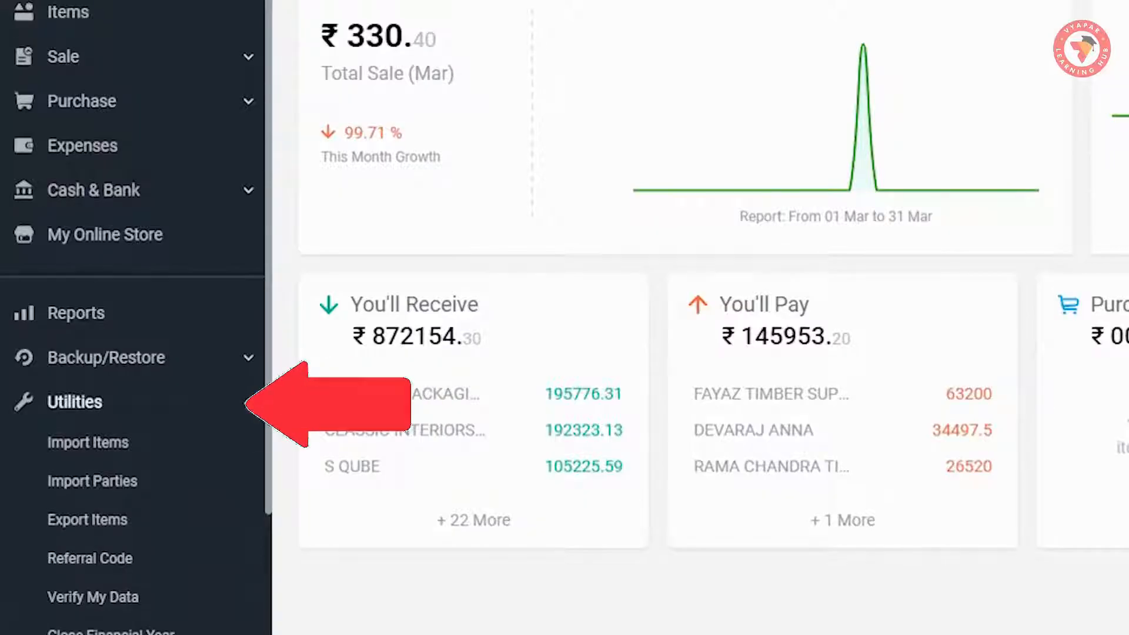
# Step: Expand the Utilities group in the sidebar to reveal Close Financial Year
pyautogui.click(74, 401)
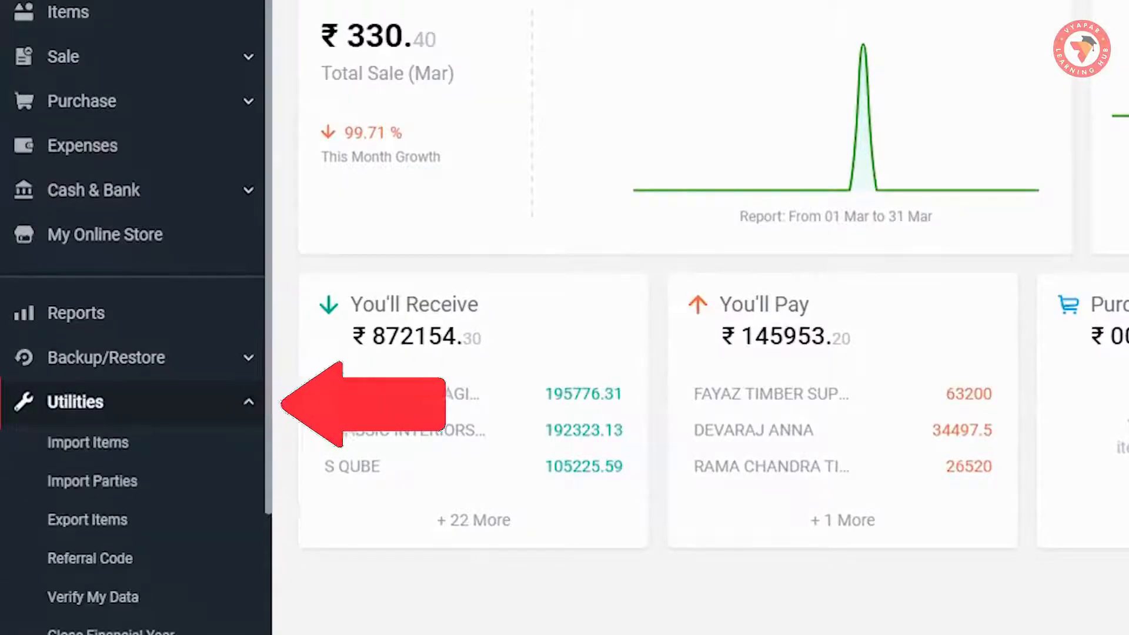
pyautogui.scroll(-3)
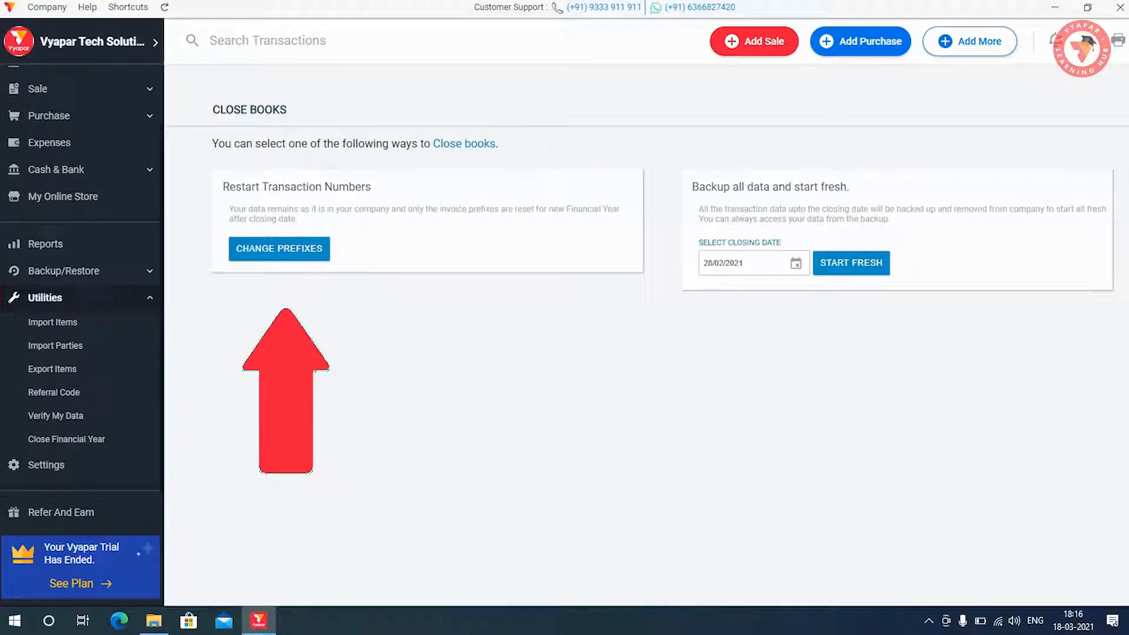
pyautogui.moveTo(835, 390)
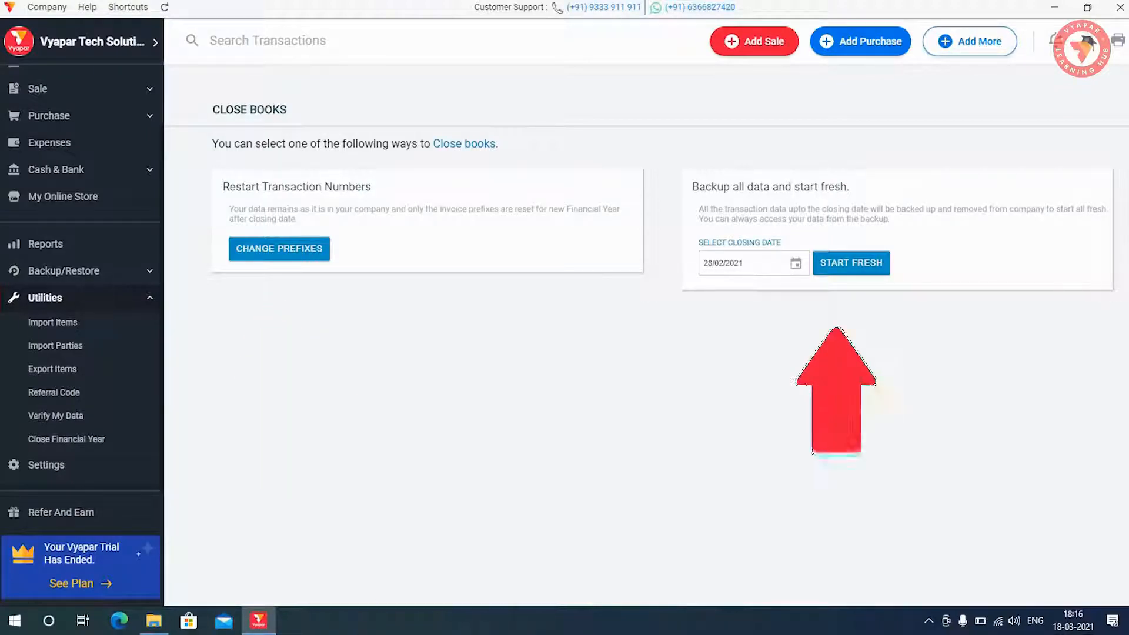